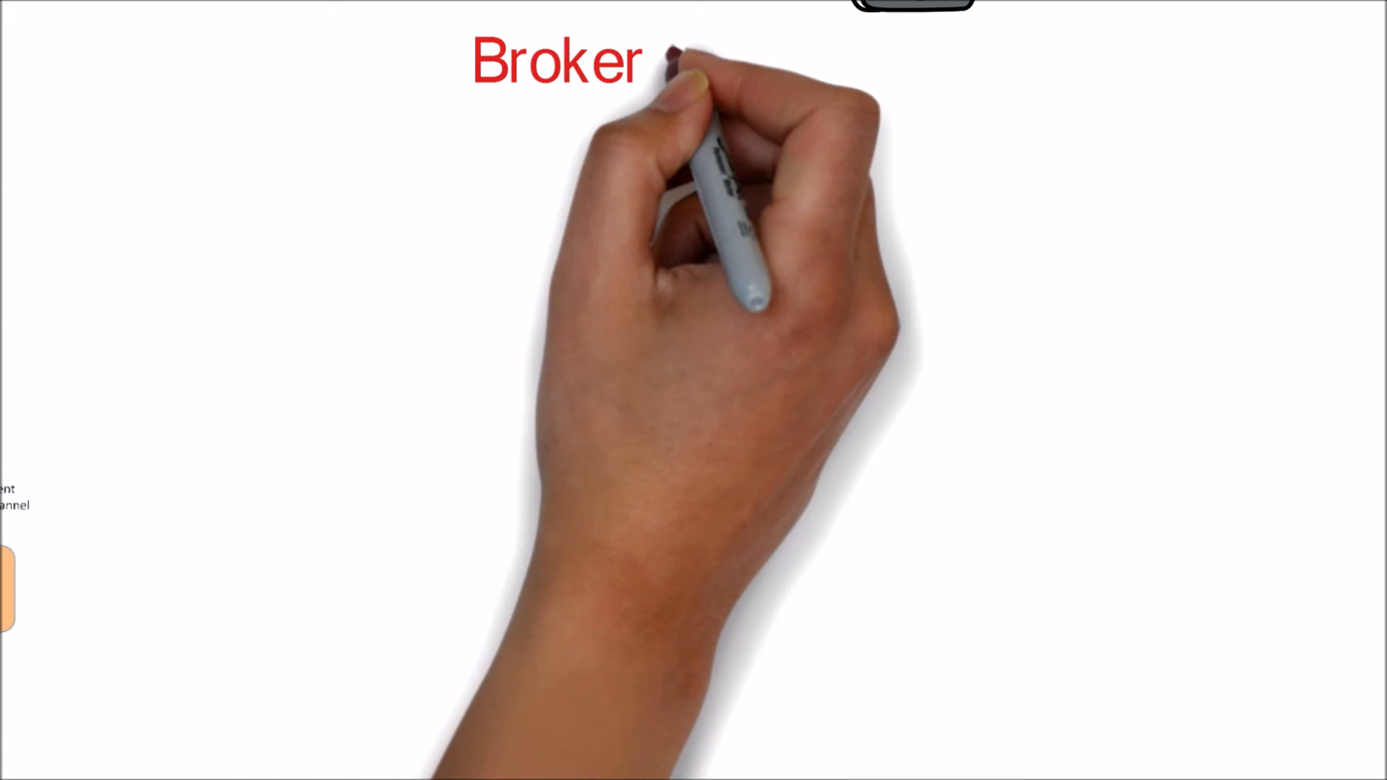
type("topology")
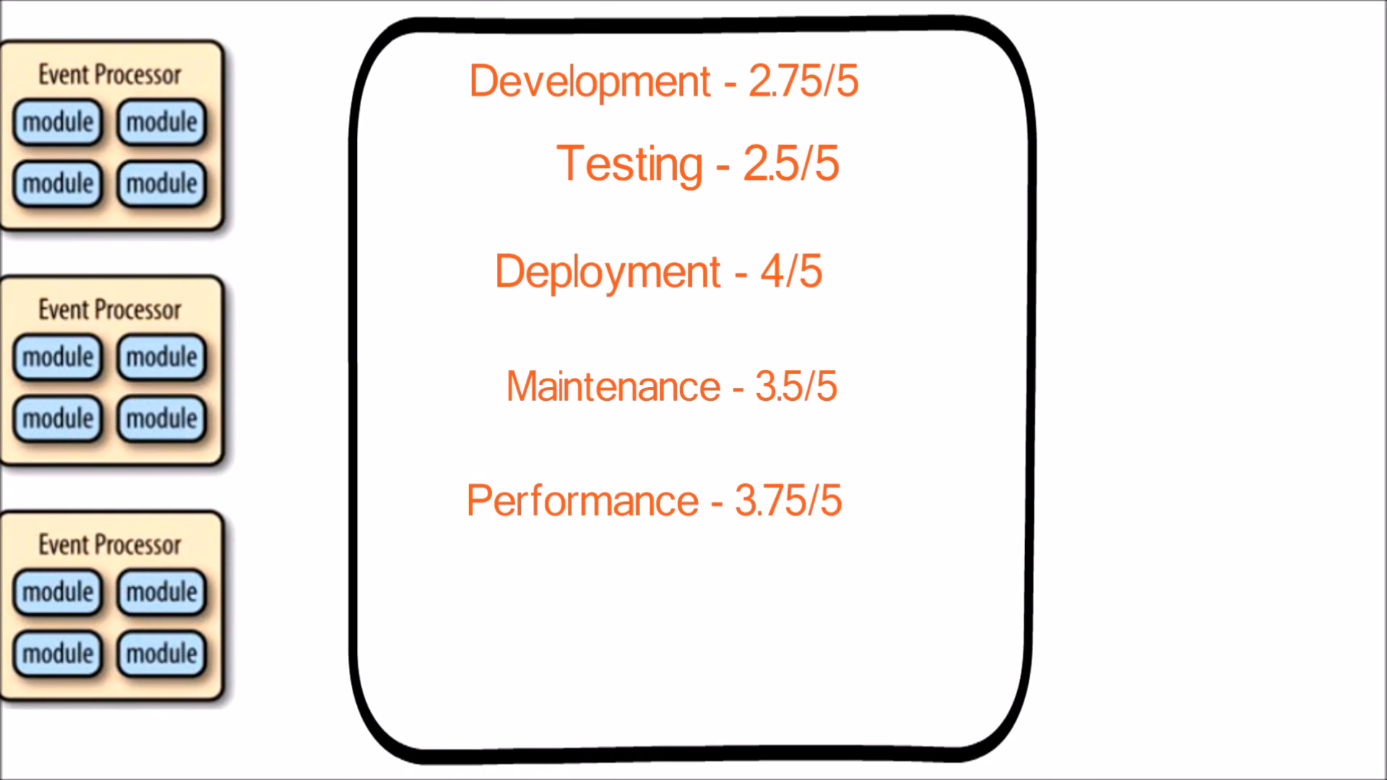
type("Agili")
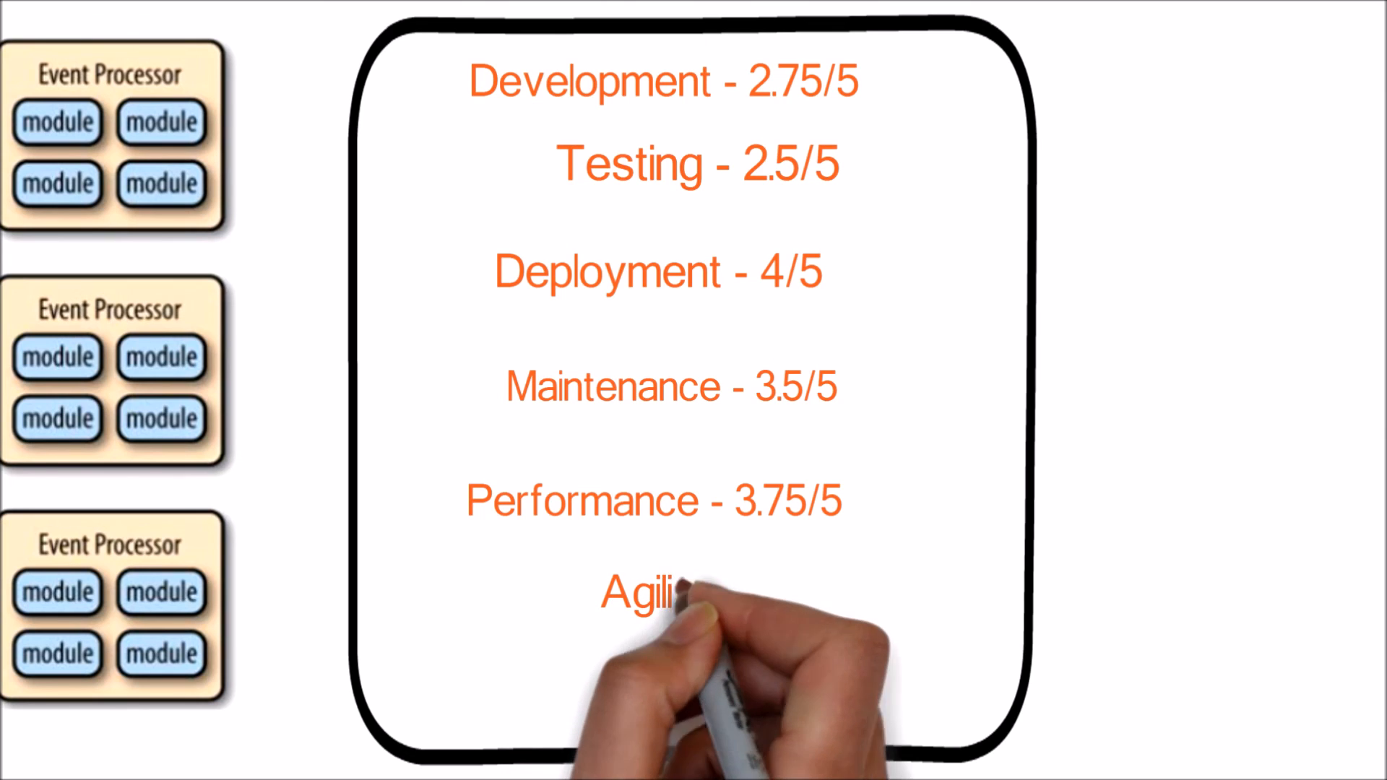